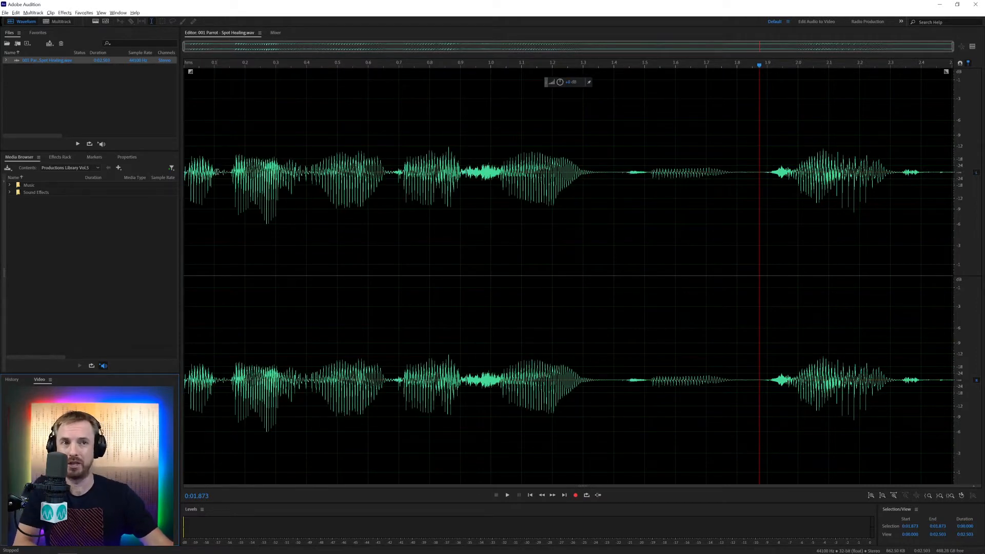
# Listen to the parrot clip twice, then show its spectral frequency display
pyautogui.click(506, 495)
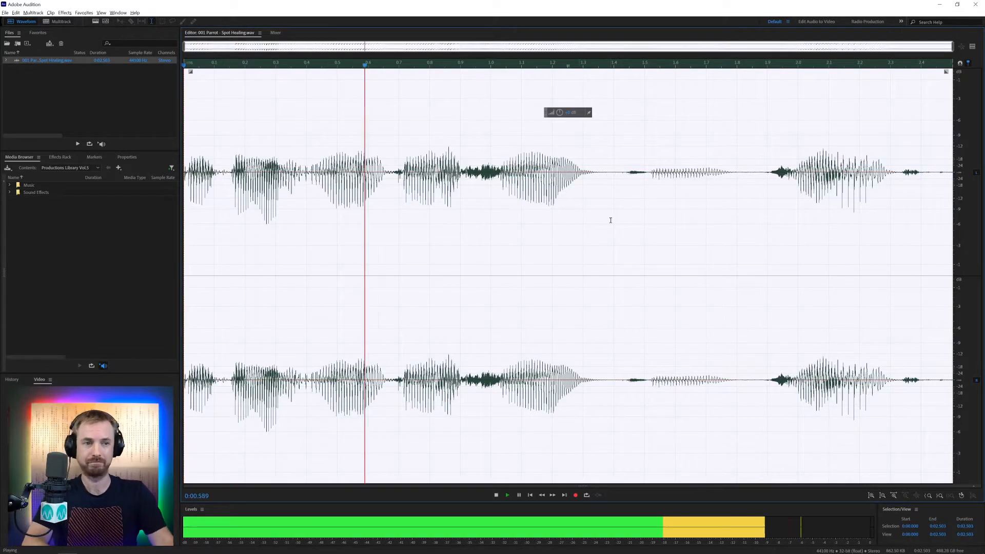
pyautogui.click(518, 495)
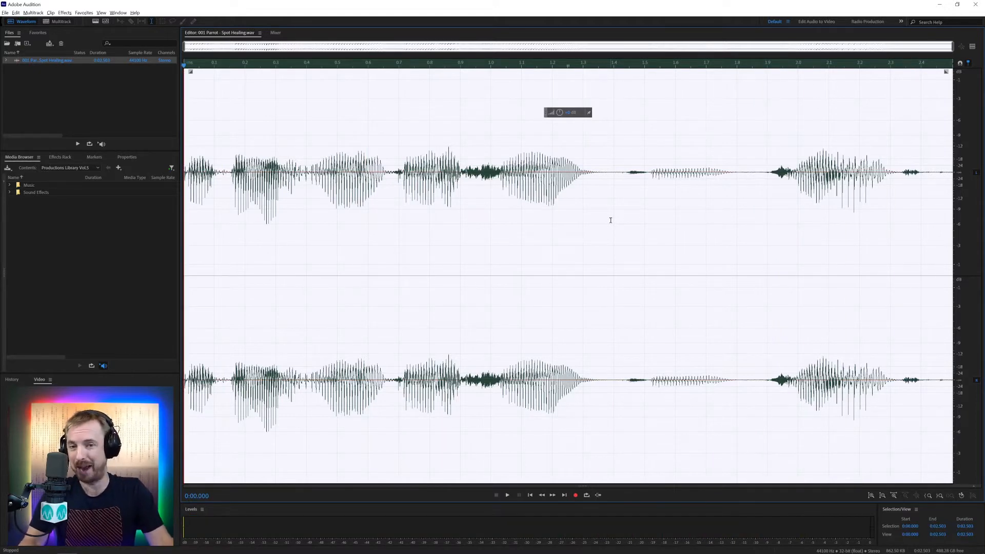
pyautogui.moveTo(632, 224)
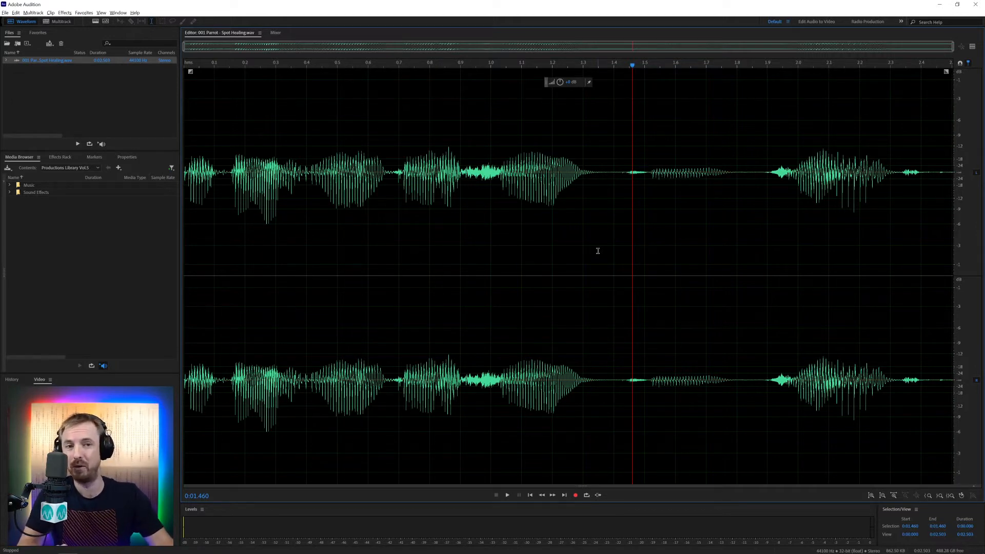
pyautogui.click(506, 494)
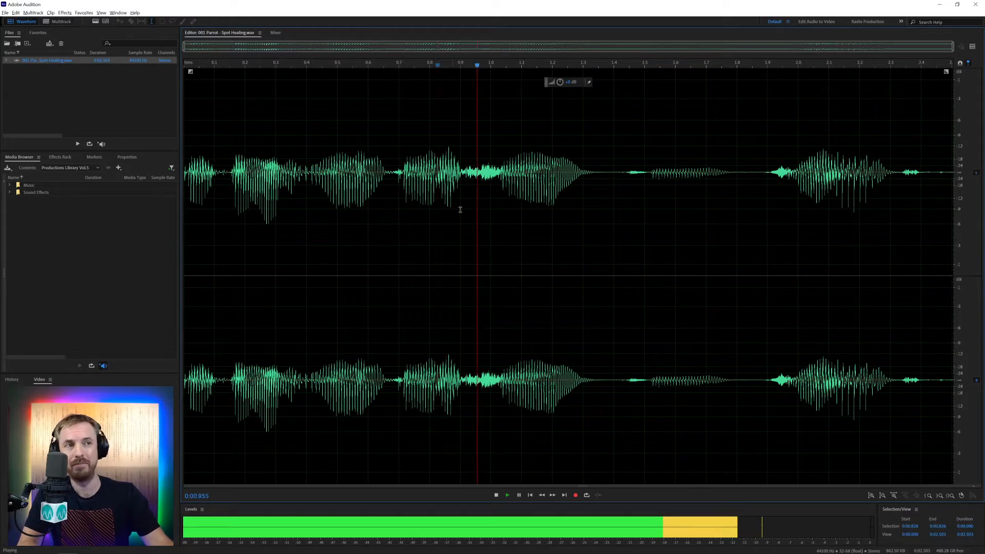
pyautogui.click(518, 495)
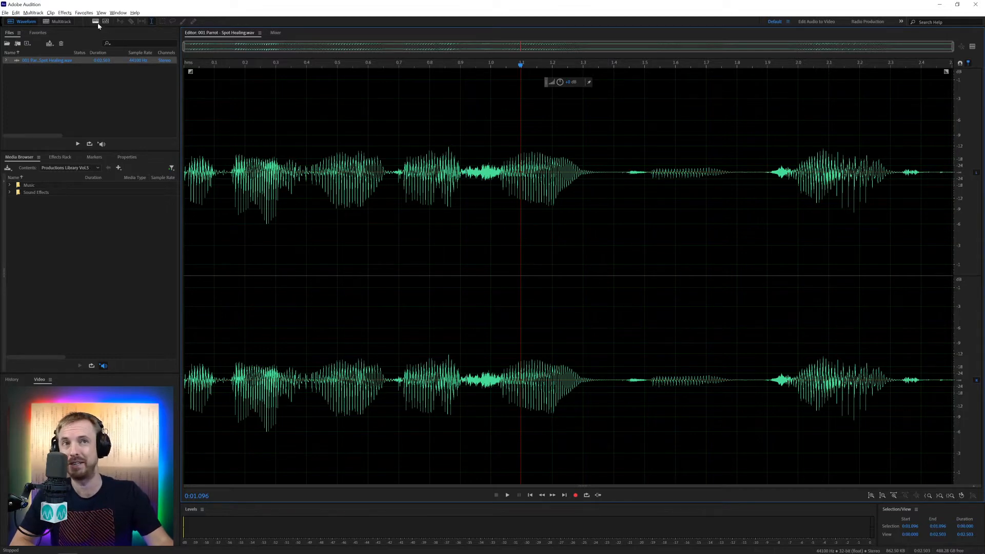
pyautogui.moveTo(94, 21)
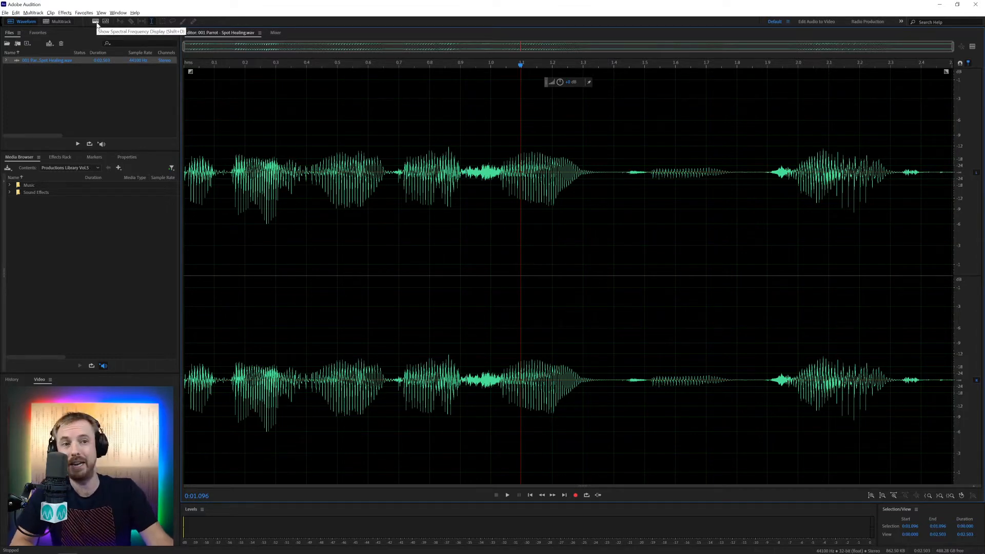
pyautogui.click(95, 21)
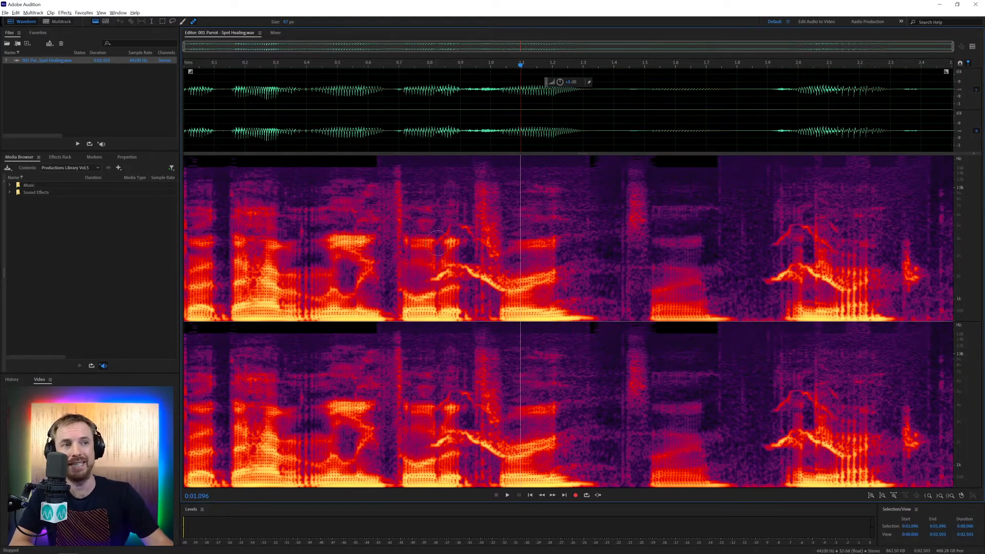
pyautogui.moveTo(465, 224)
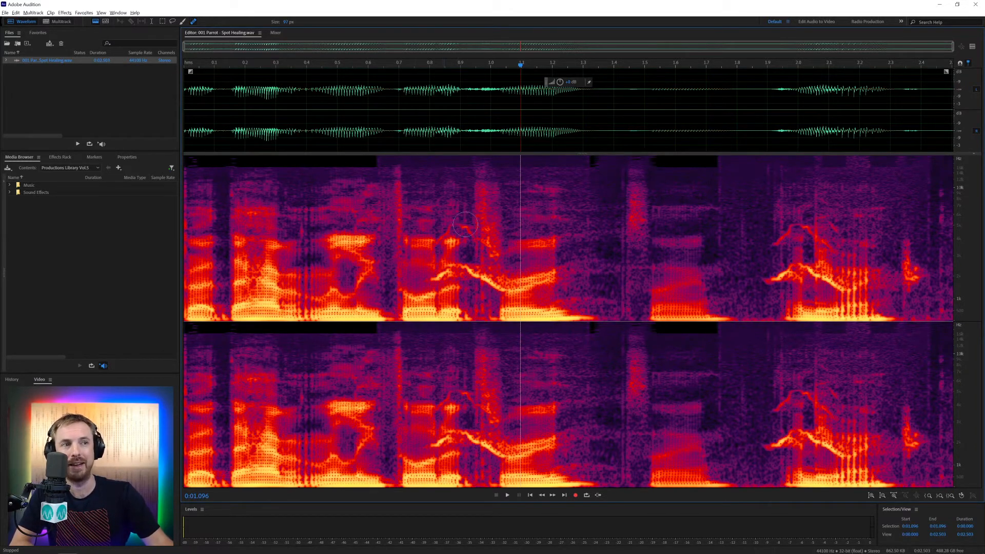
pyautogui.moveTo(702, 239)
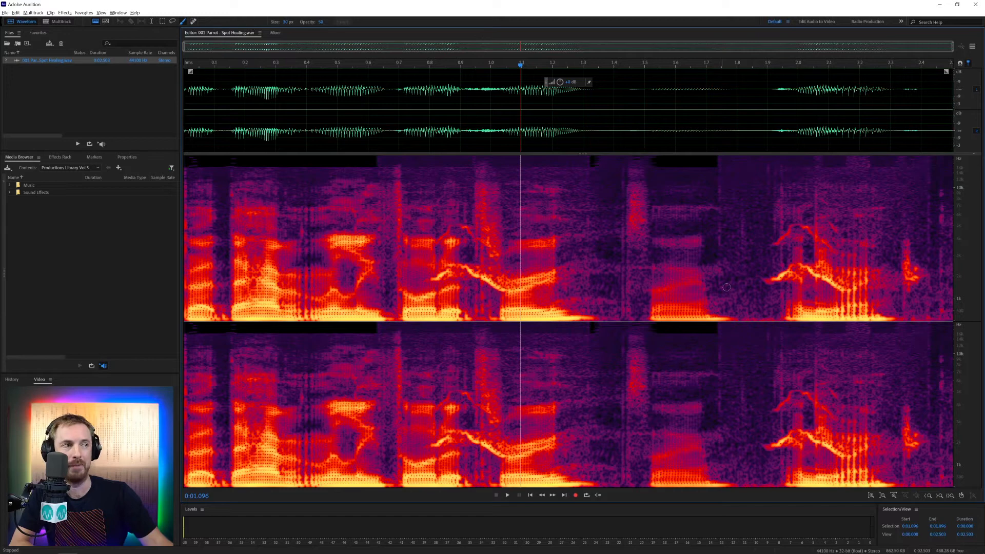
pyautogui.moveTo(772, 280)
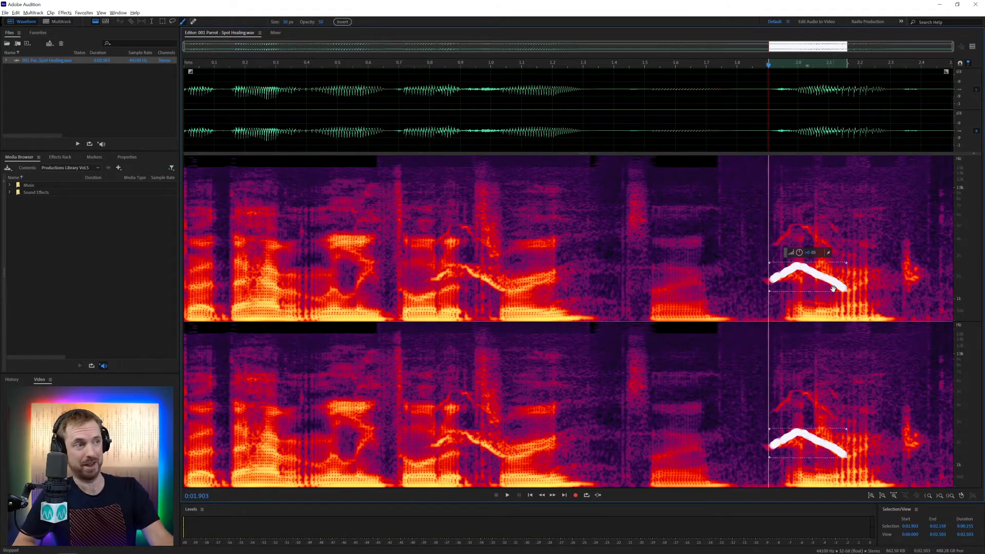
pyautogui.moveTo(678, 150)
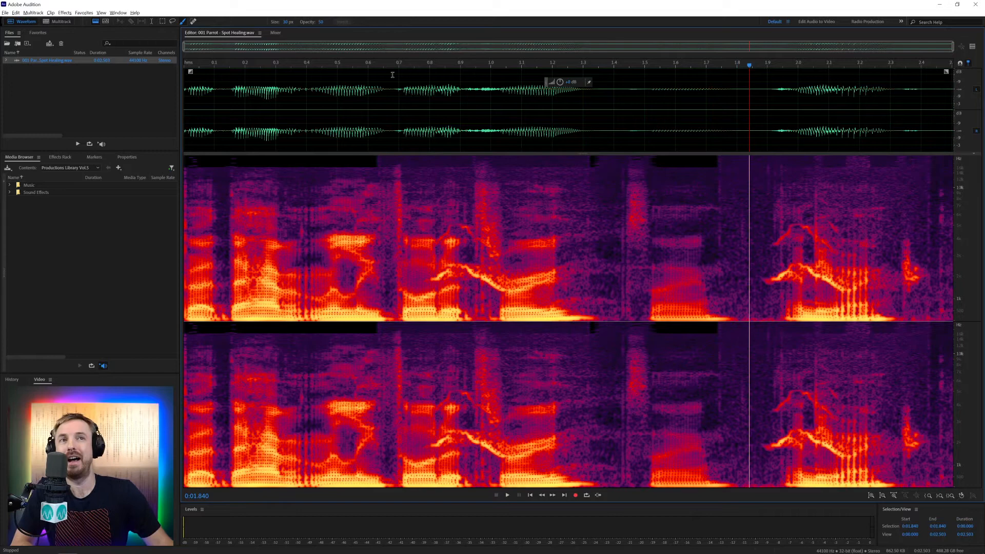
pyautogui.moveTo(193, 20)
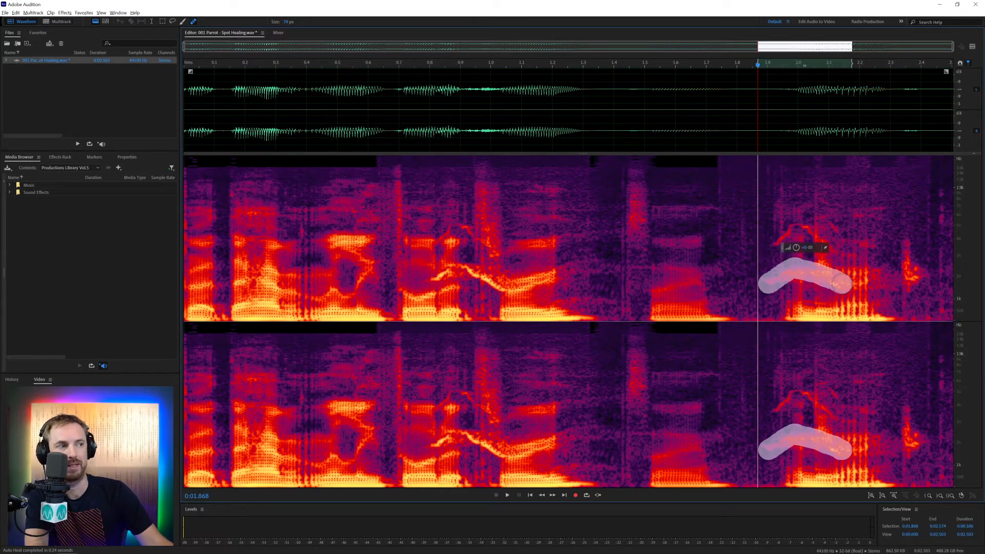
# Play the clip twice to check the healed lower squawk arc near 2 seconds
pyautogui.click(507, 495)
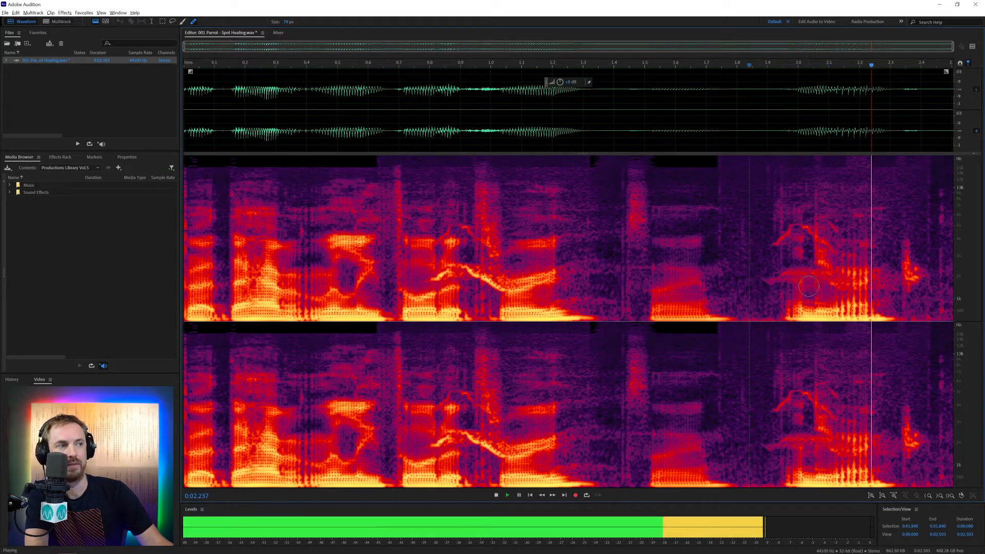
pyautogui.click(495, 494)
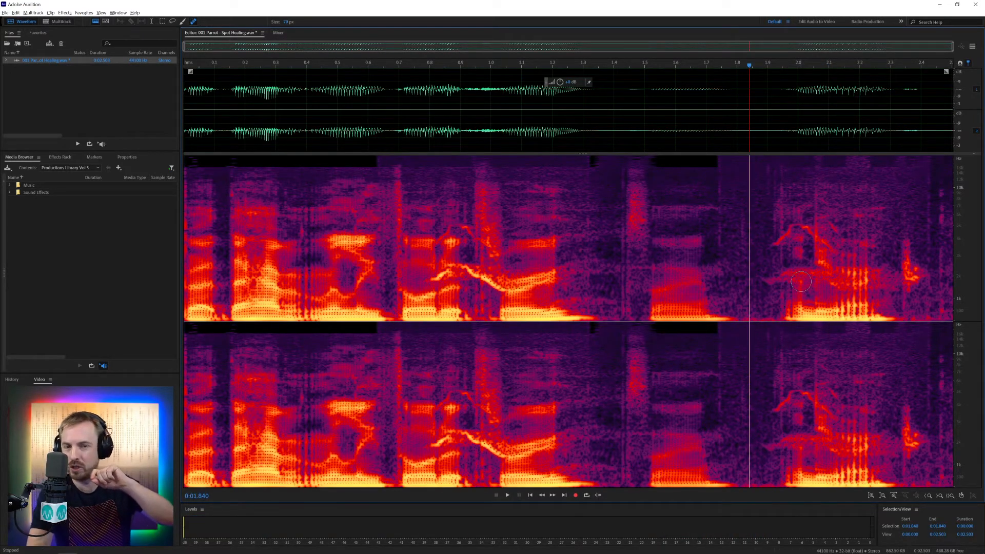
pyautogui.click(507, 495)
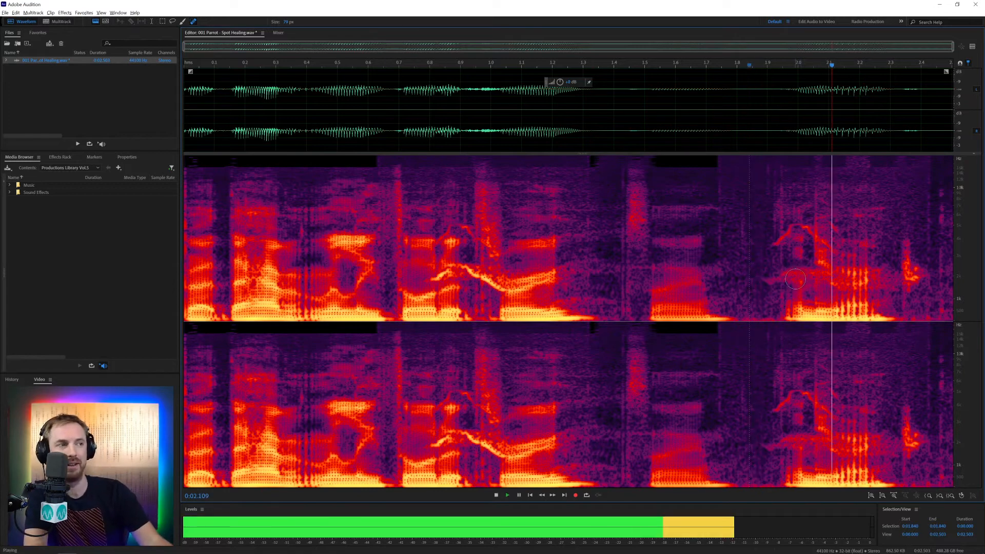
pyautogui.click(518, 494)
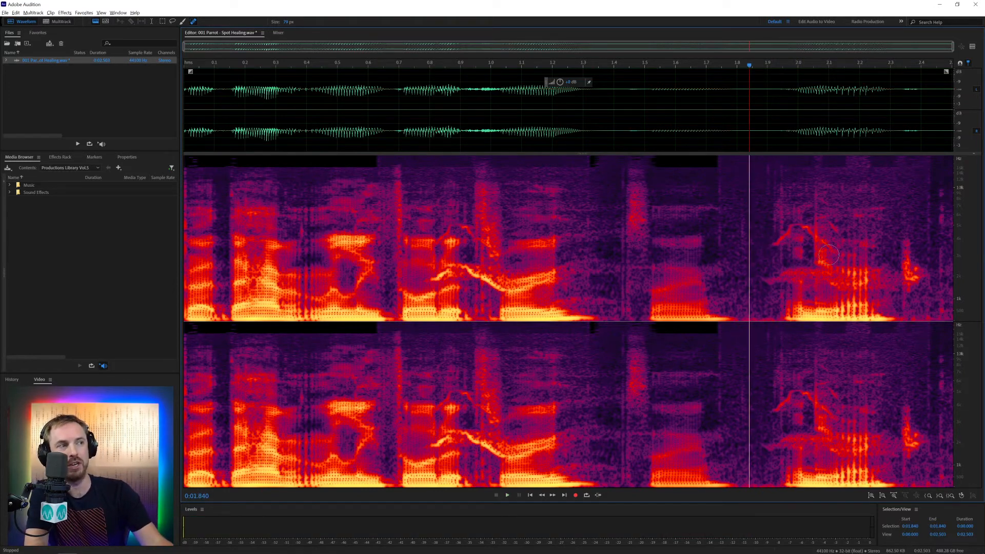
pyautogui.moveTo(751, 229)
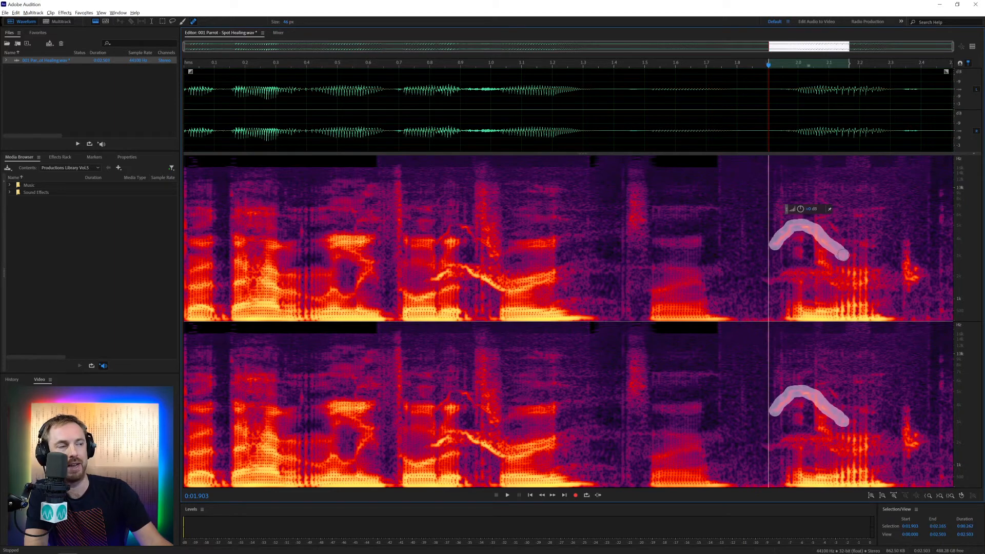
# Play the clip twice to confirm the upper squawk arc is healed away
pyautogui.click(506, 495)
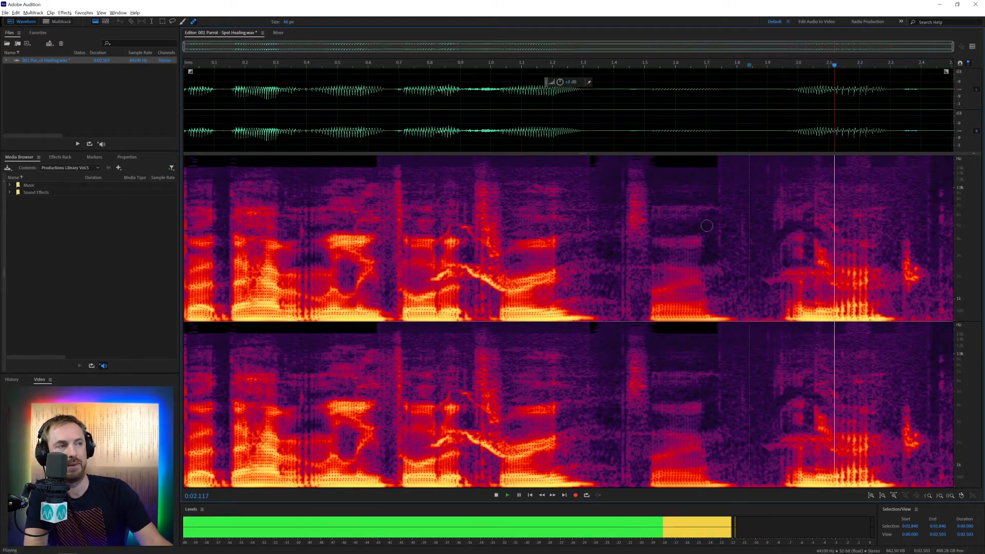
pyautogui.click(496, 495)
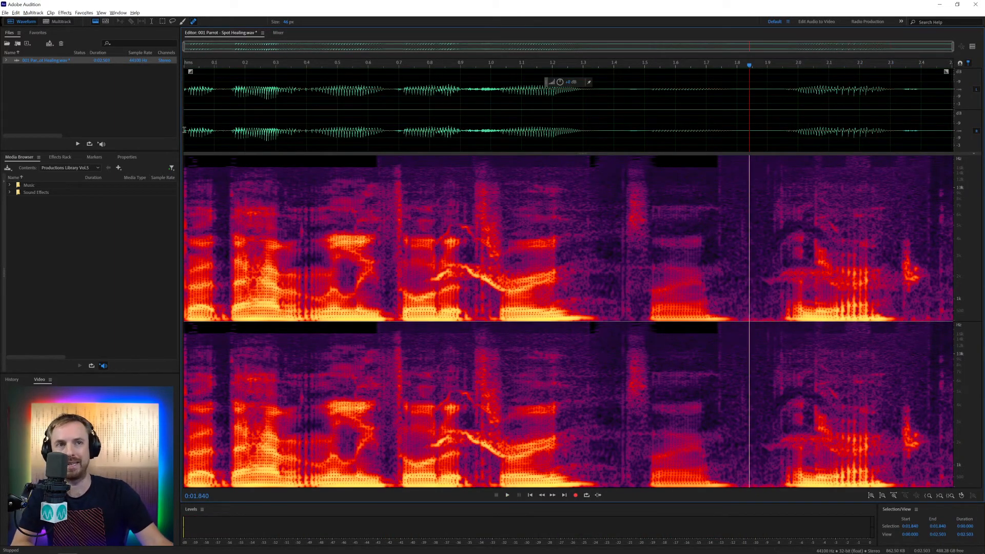
pyautogui.click(506, 494)
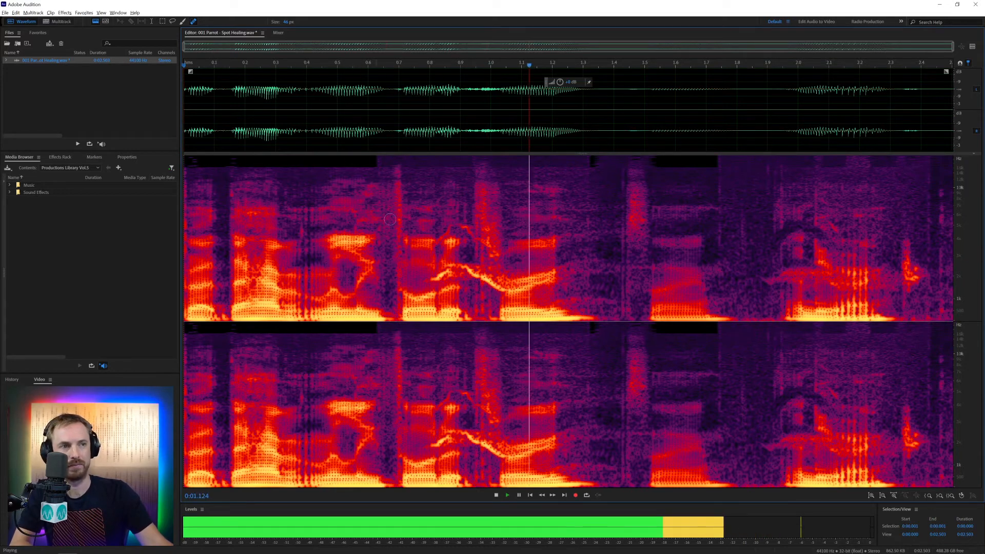
pyautogui.click(495, 495)
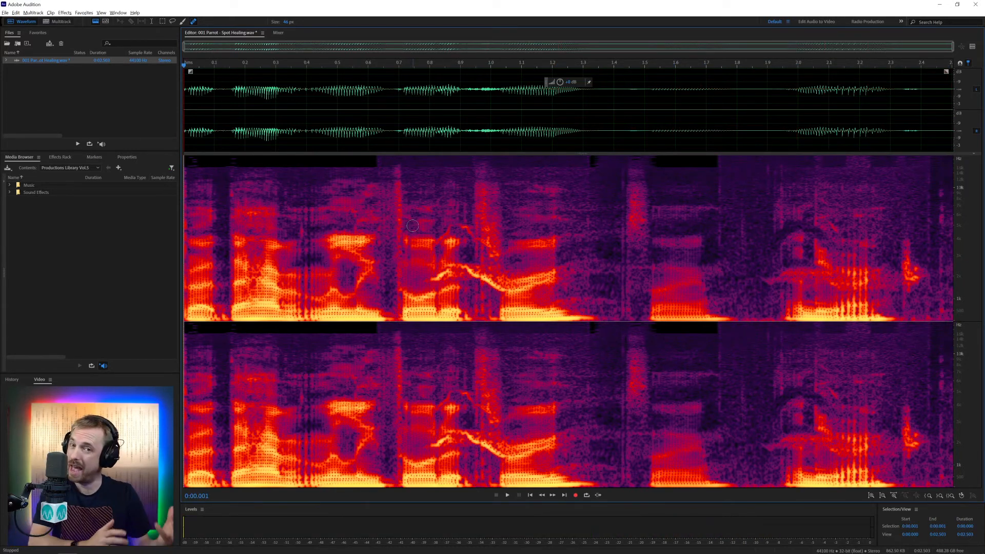